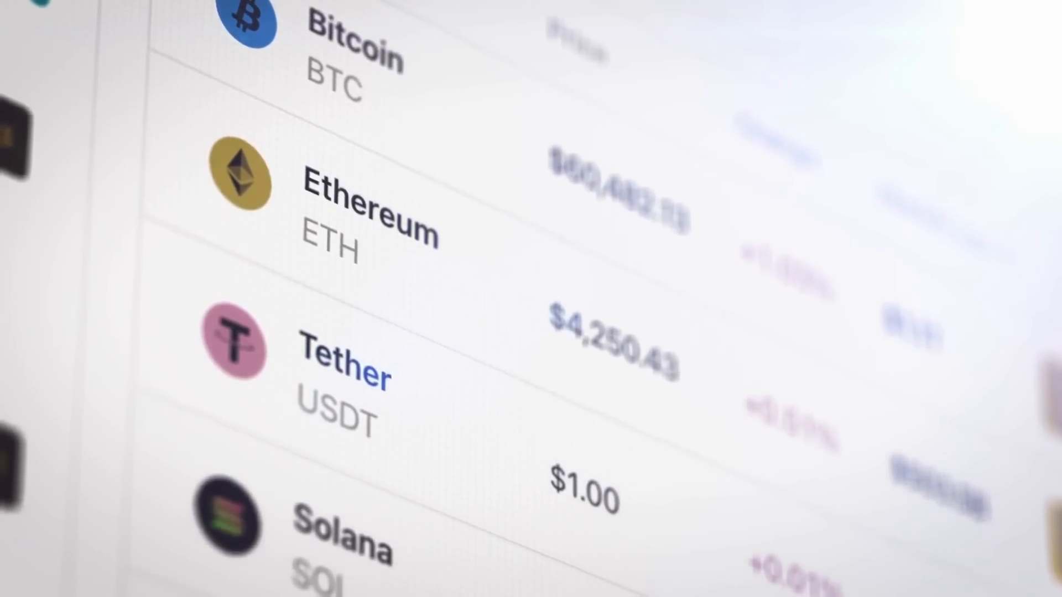
scroll("down", 3)
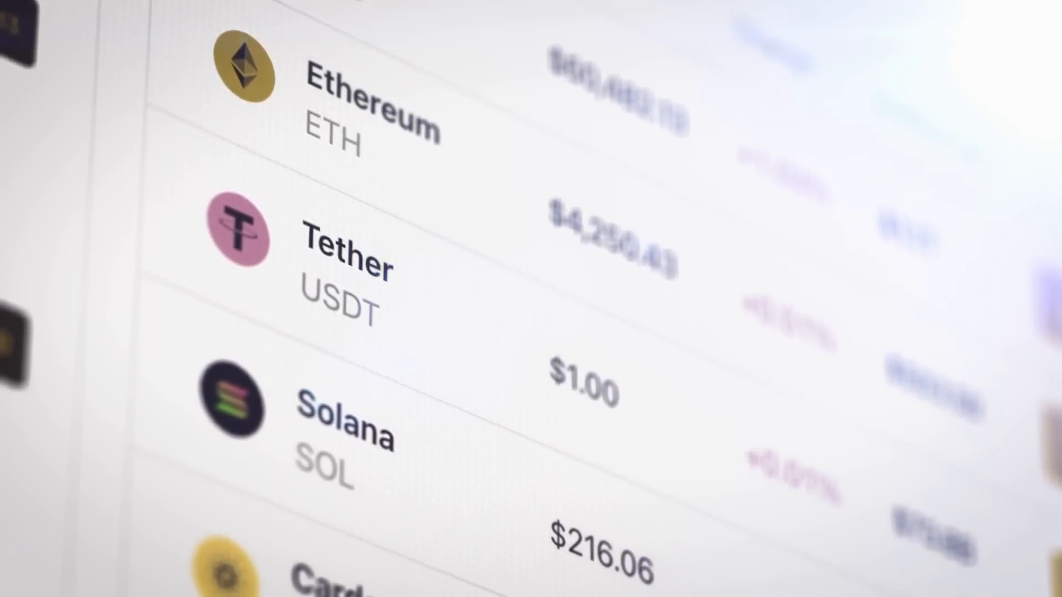